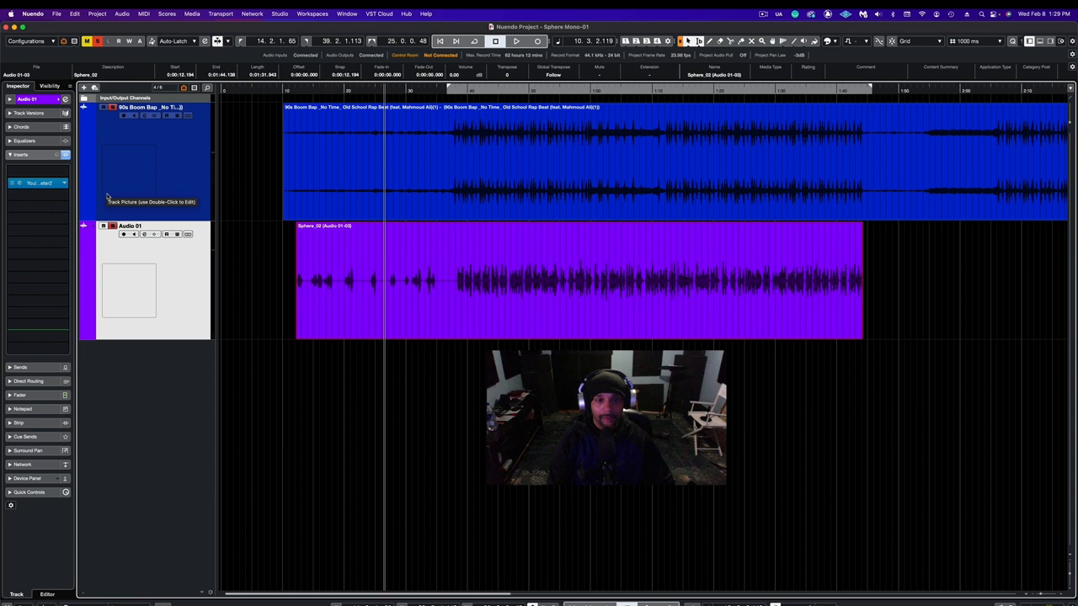
{"action": "left_click", "coordinate": [516, 41]}
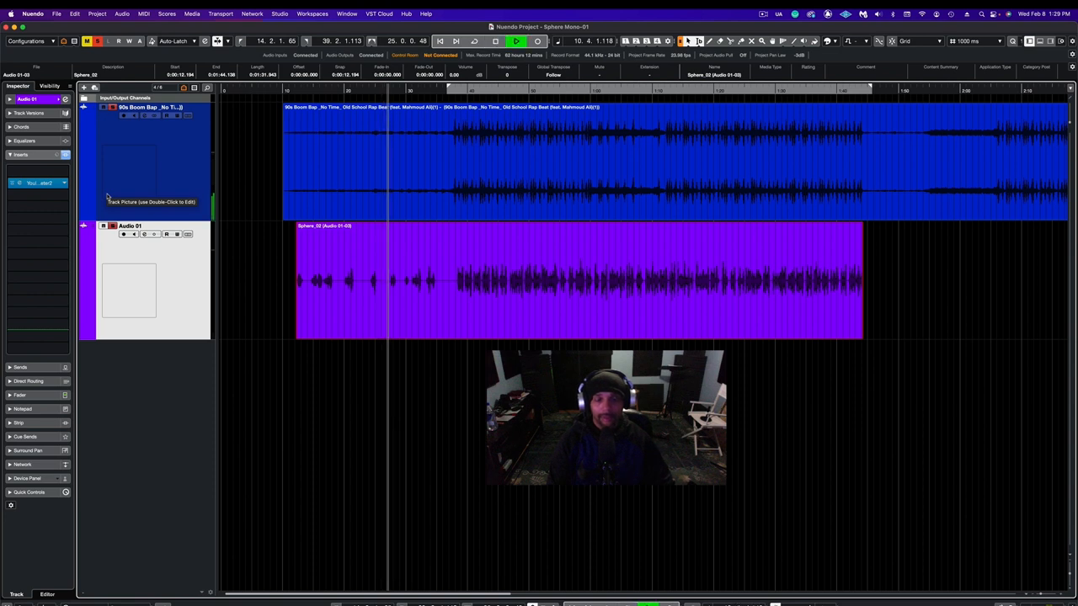